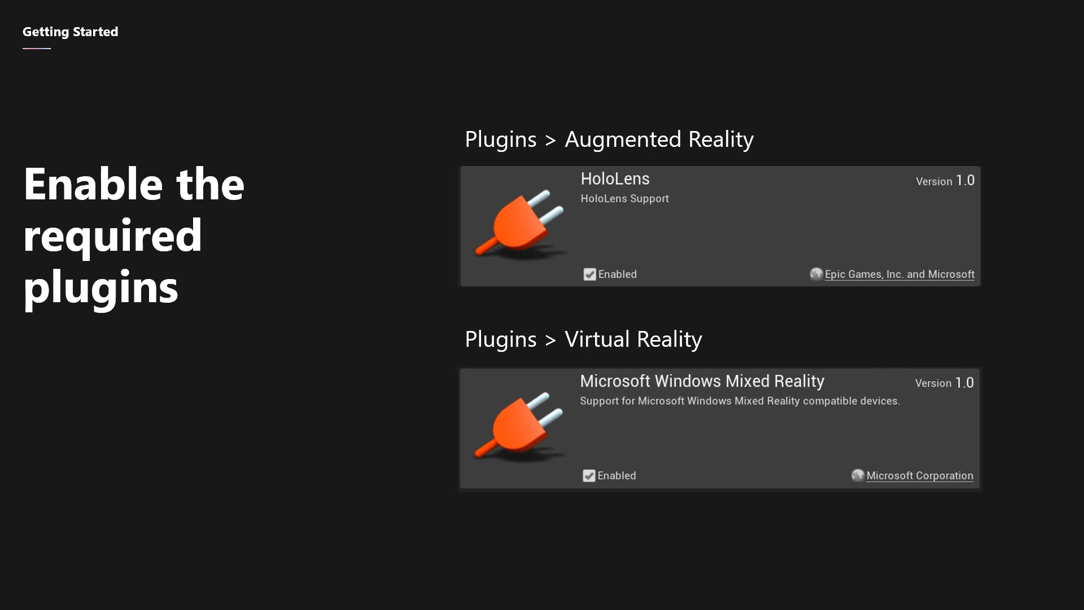
{"action": "key", "text": "Right"}
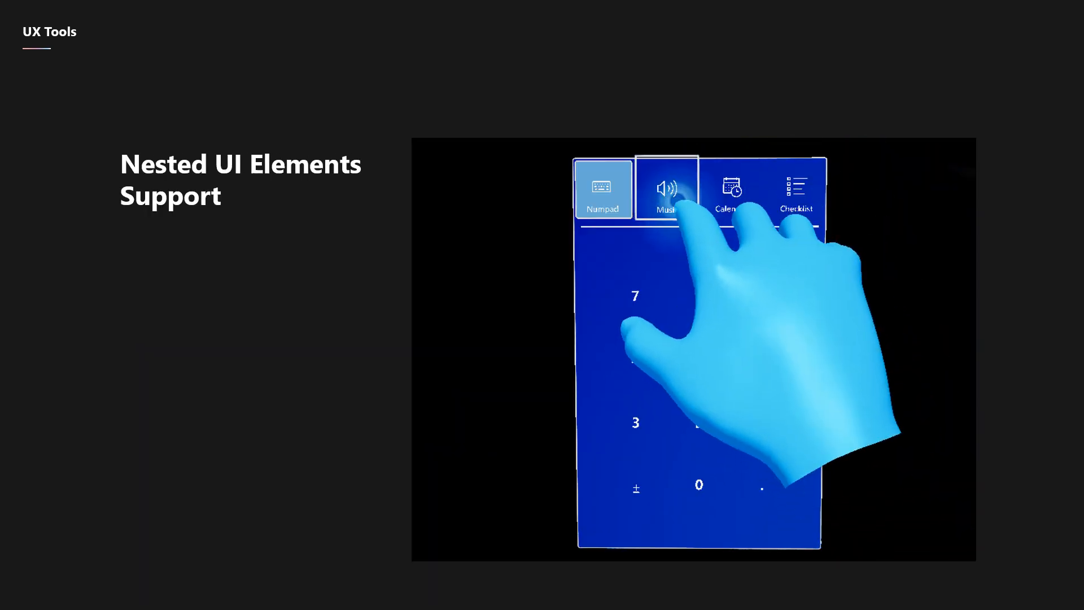
{"action": "left_click", "coordinate": [666, 190]}
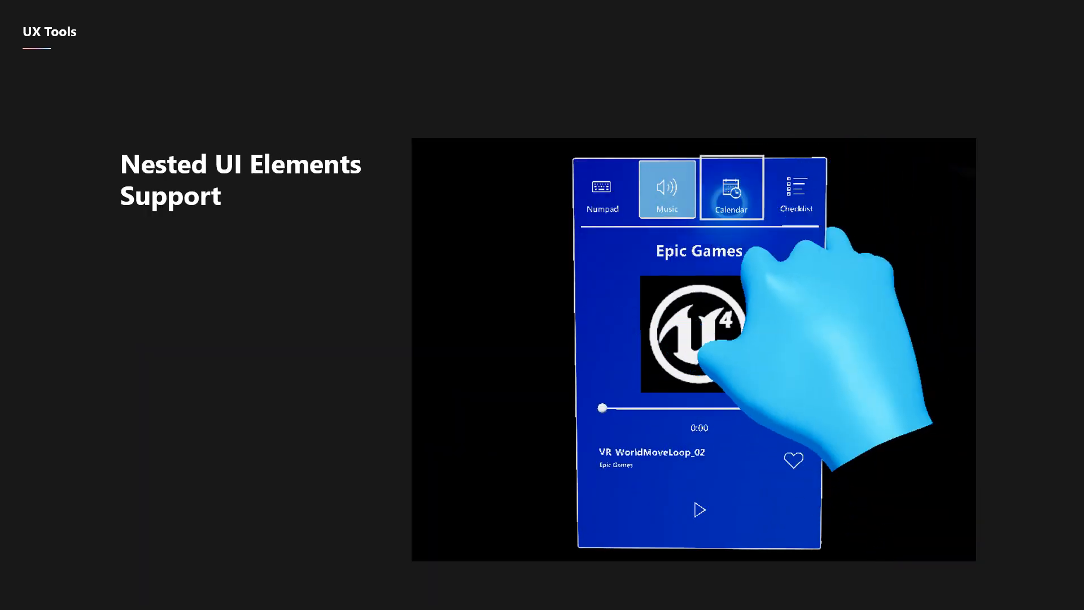
{"action": "left_click", "coordinate": [731, 190]}
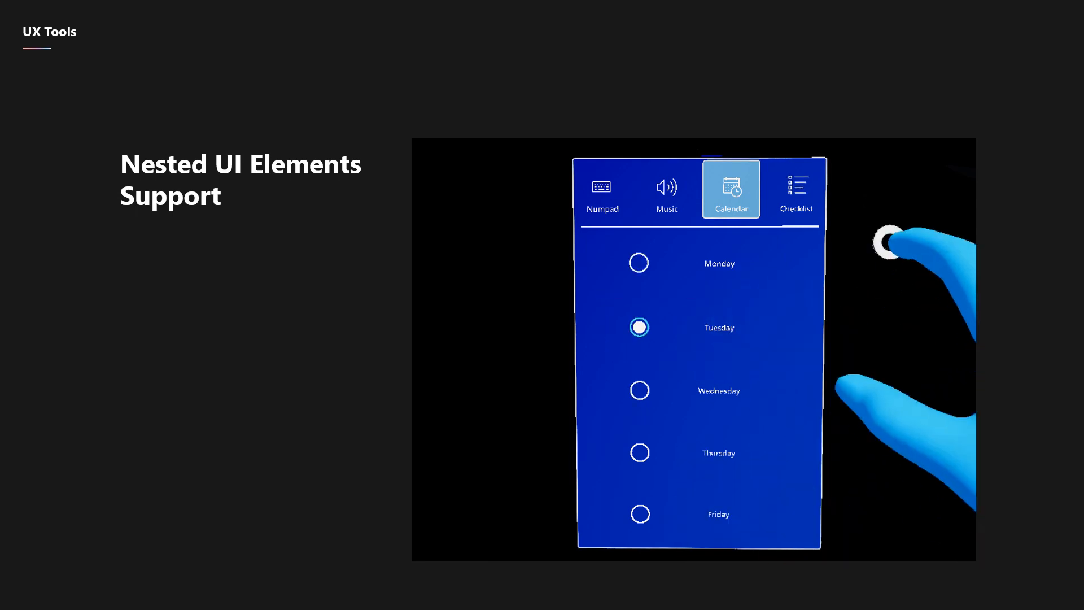
{"action": "left_click", "coordinate": [796, 189]}
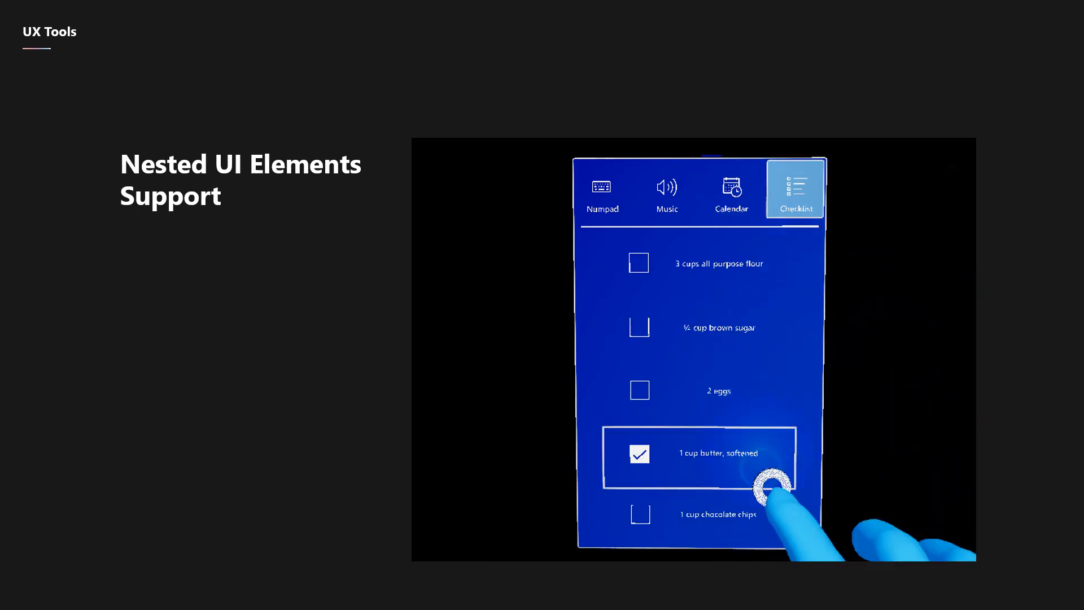
{"action": "left_click", "coordinate": [666, 192]}
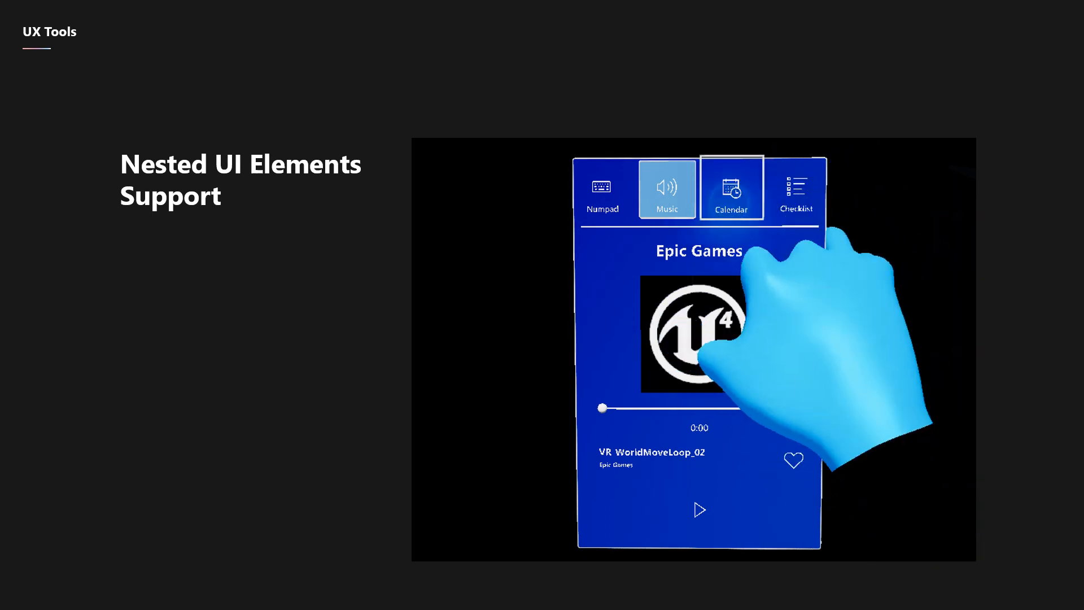
{"action": "left_click", "coordinate": [729, 189]}
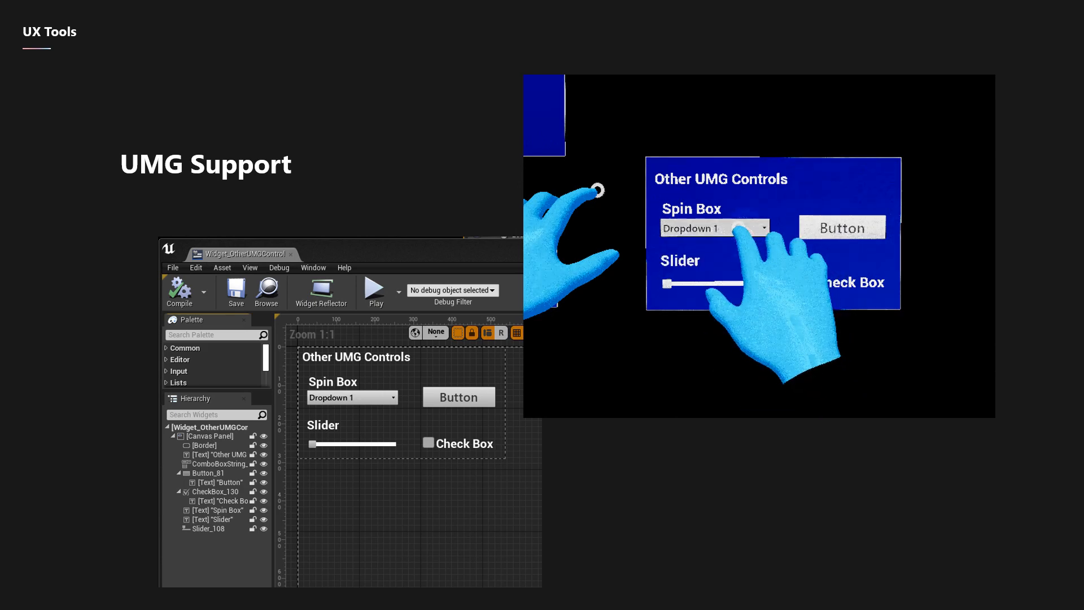
{"action": "left_click", "coordinate": [713, 227]}
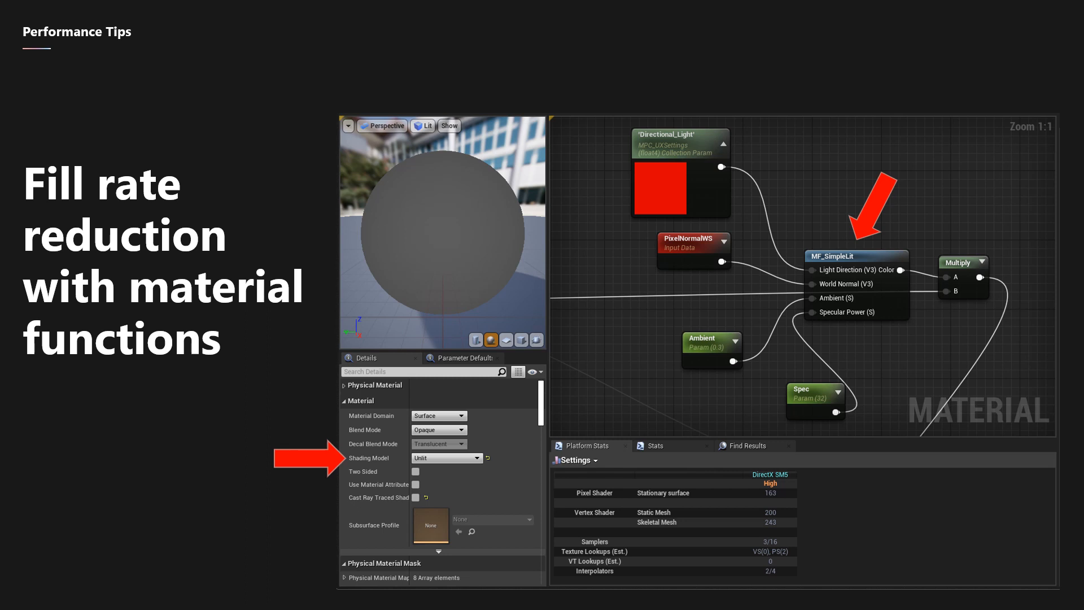
{"action": "key", "text": "Right"}
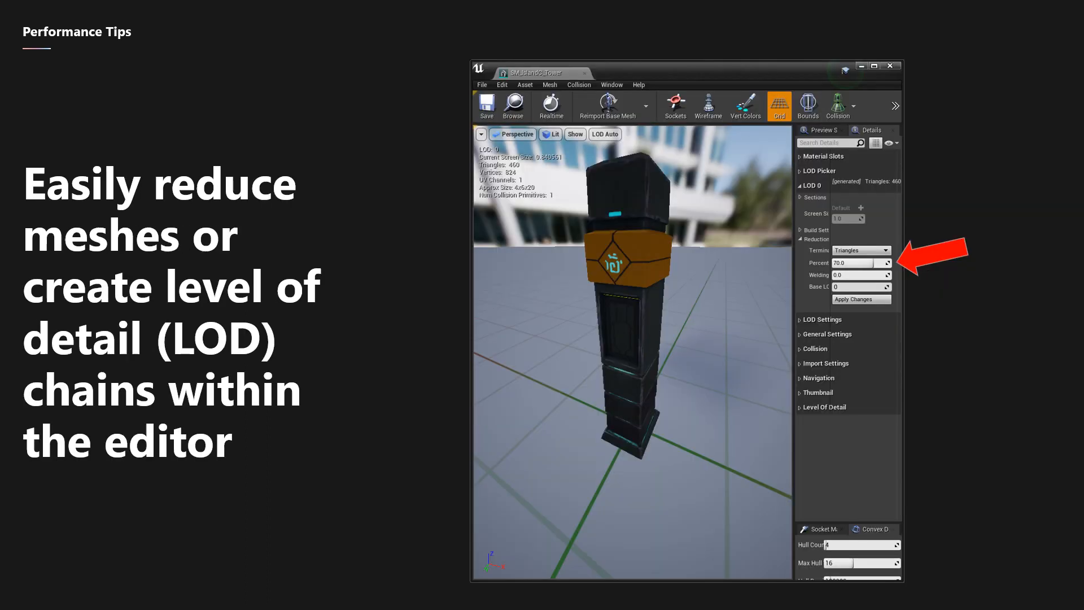